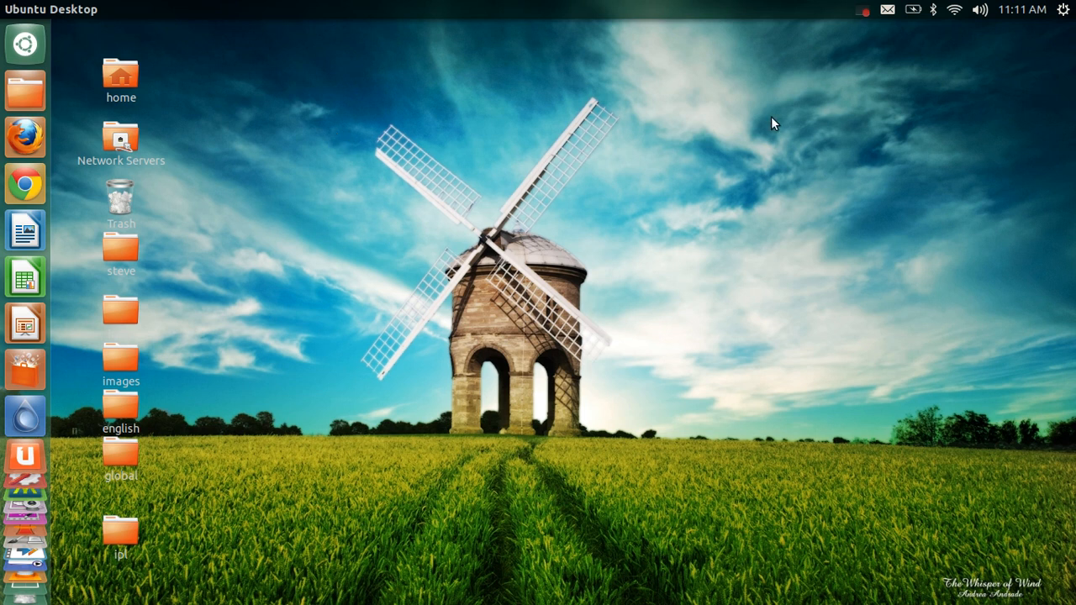
pyautogui.moveTo(827, 120)
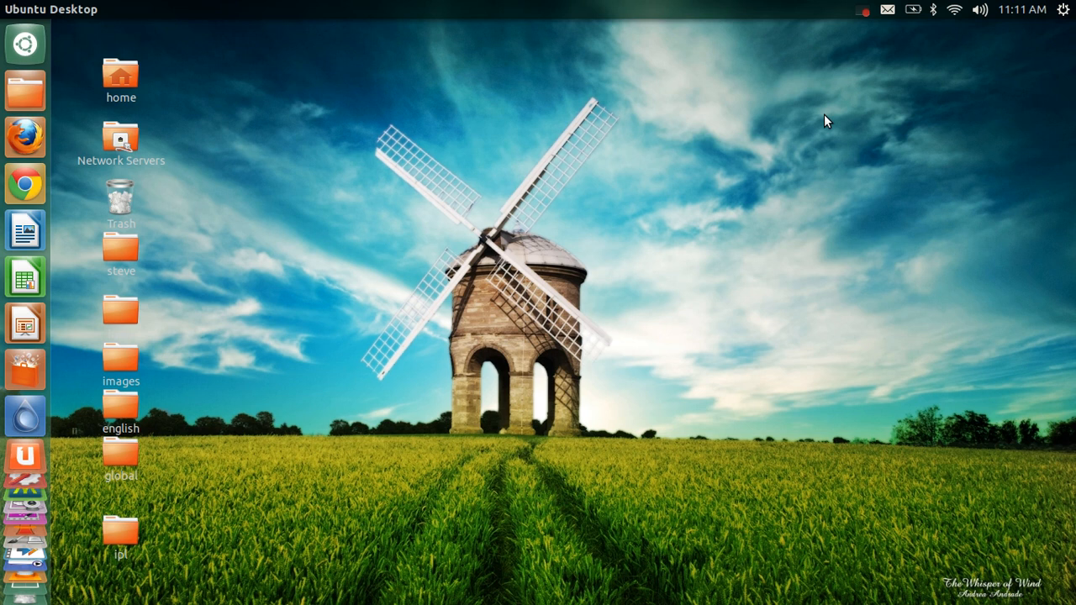
pyautogui.moveTo(585, 202)
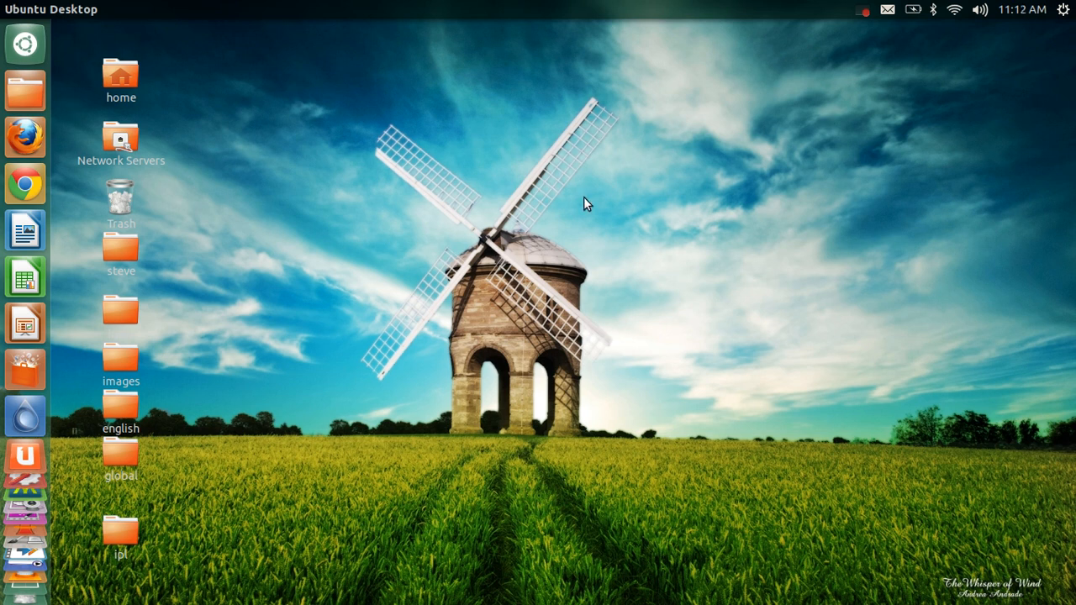
pyautogui.moveTo(23, 192)
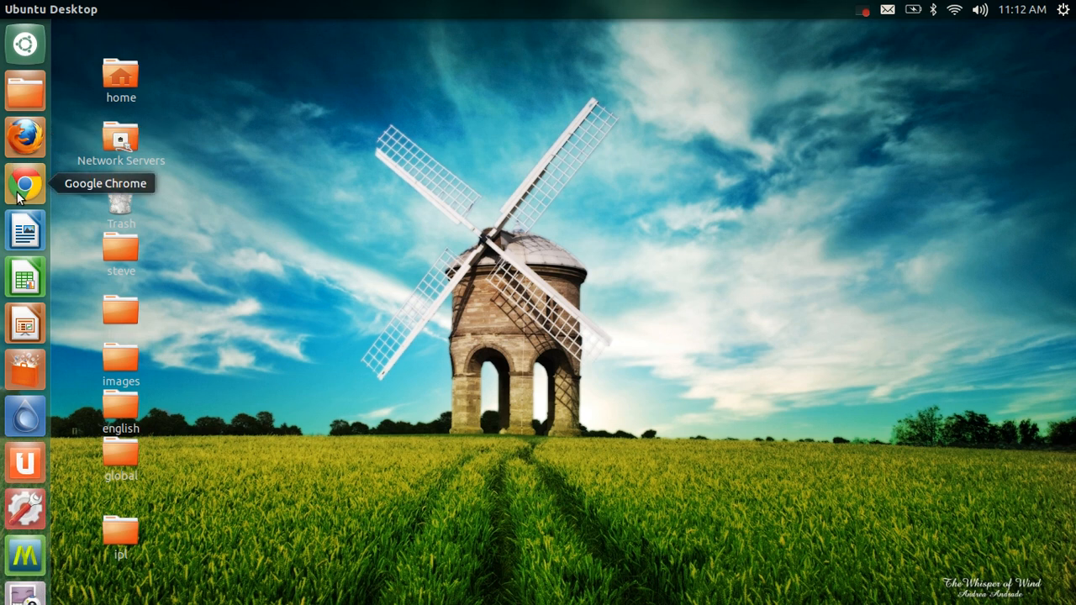
# Step: Launch Chrome, dismiss the keyring prompt, and search Google for 'chrome web store'
pyautogui.click(24, 183)
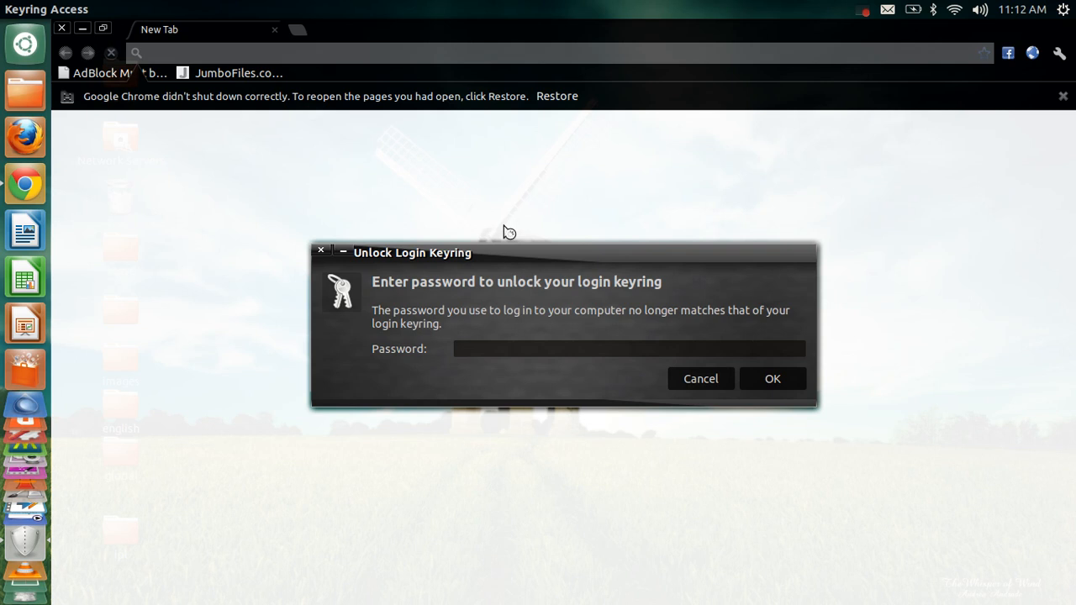
pyautogui.click(700, 379)
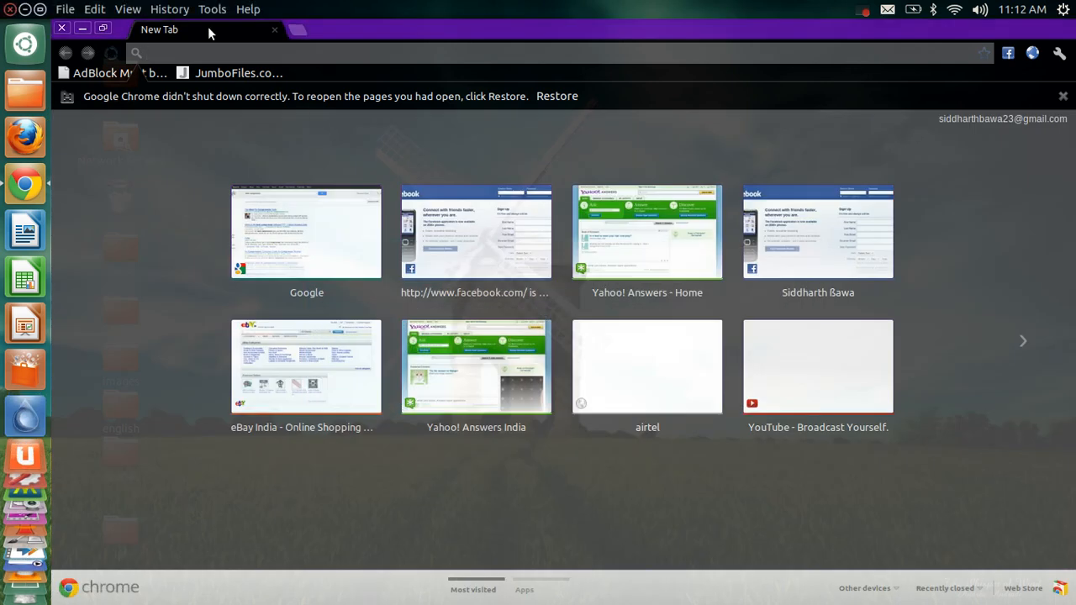
pyautogui.click(305, 231)
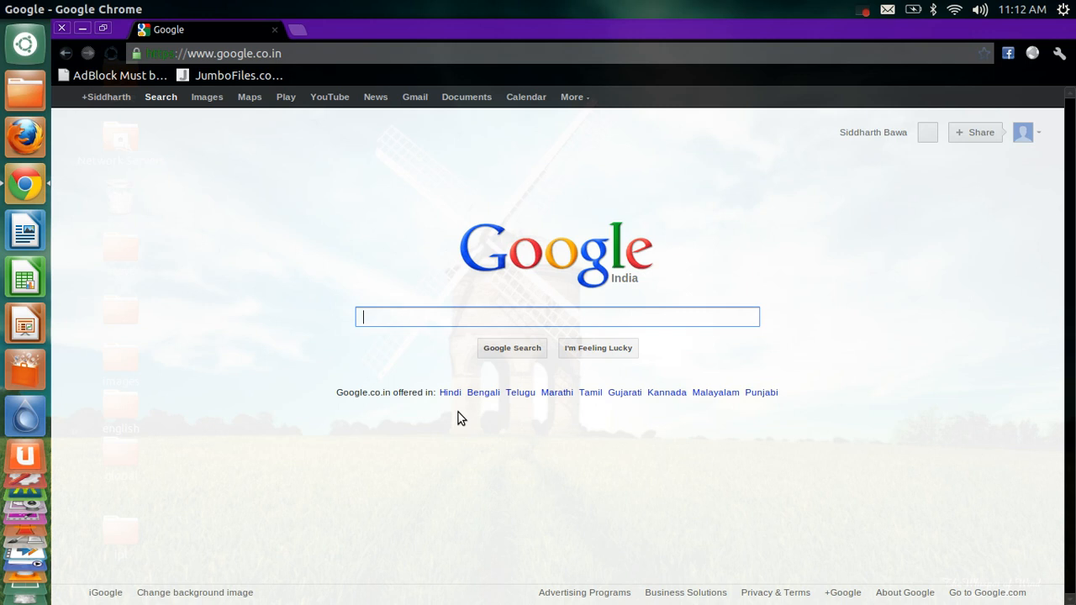
pyautogui.write('cr')
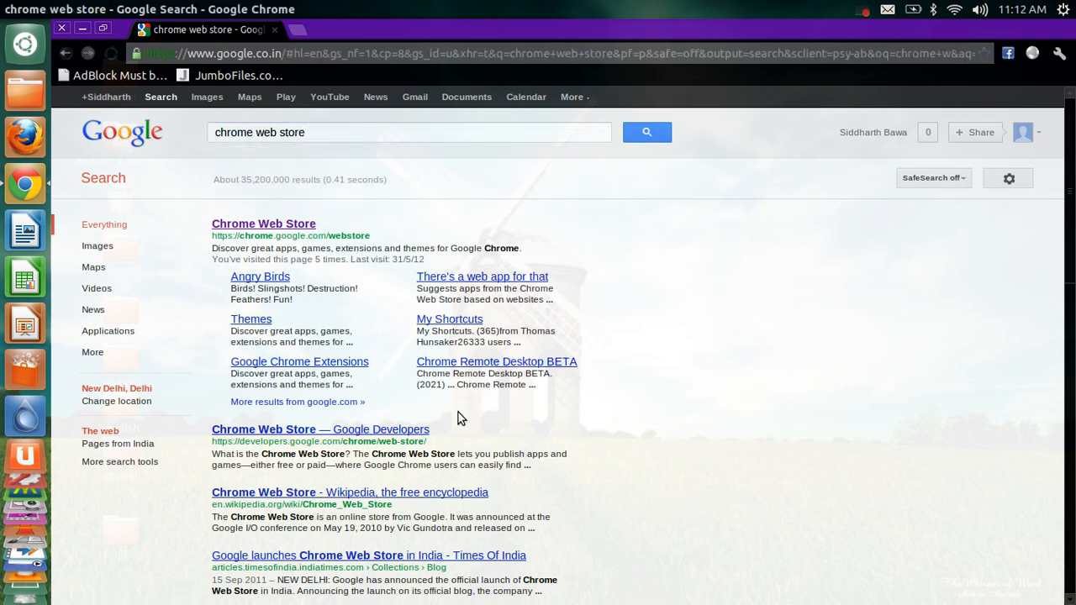
pyautogui.moveTo(277, 225)
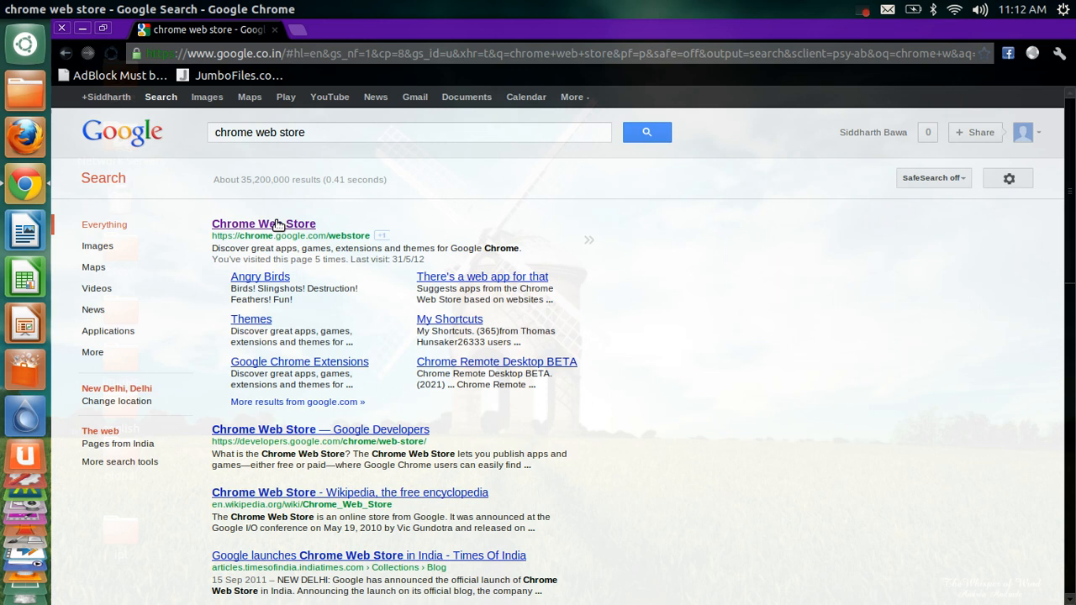
# Step: Search the Chrome Web Store for 'https' and add the Use HTTPS extension
pyautogui.click(263, 223)
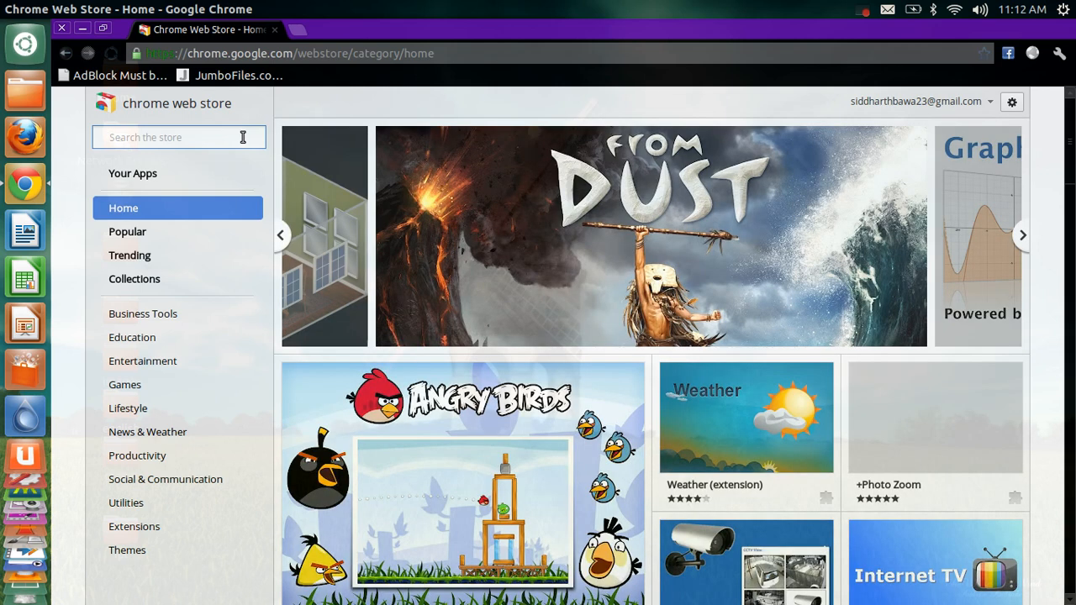
pyautogui.write('https')
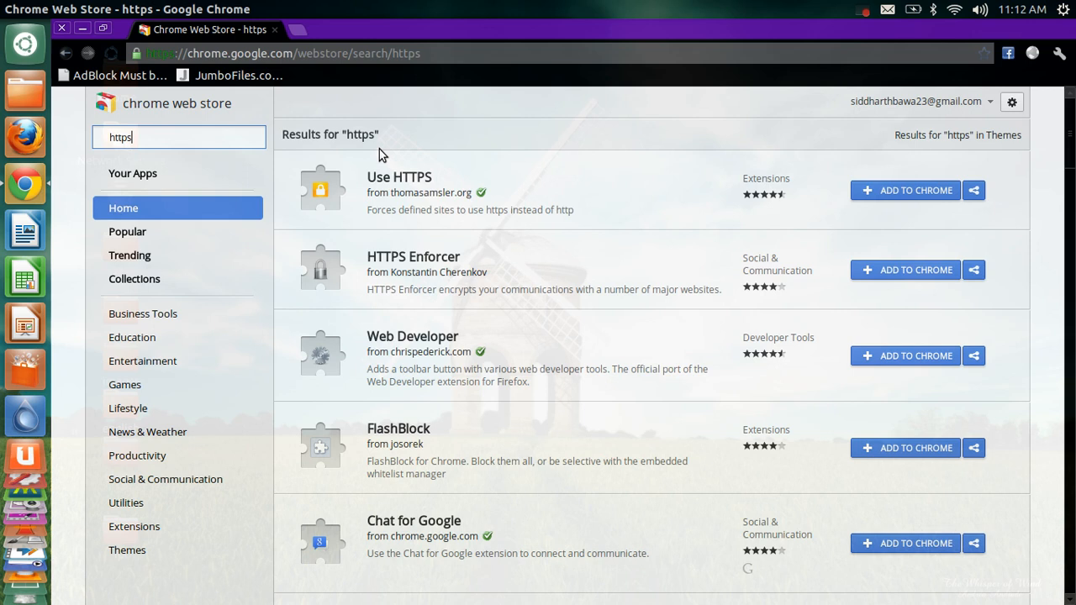
pyautogui.moveTo(375, 192)
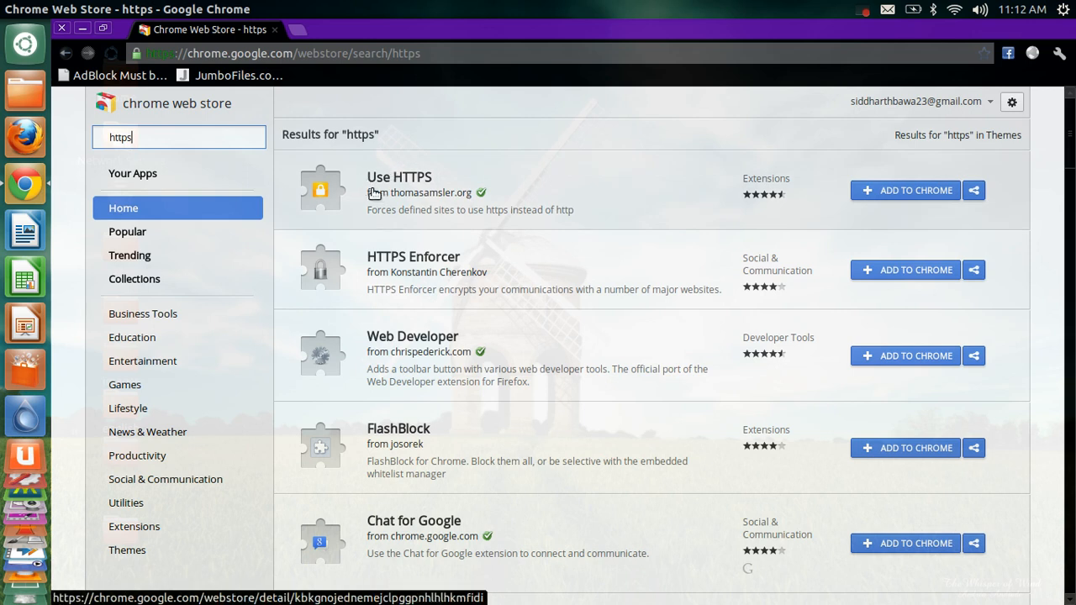
pyautogui.moveTo(348, 193)
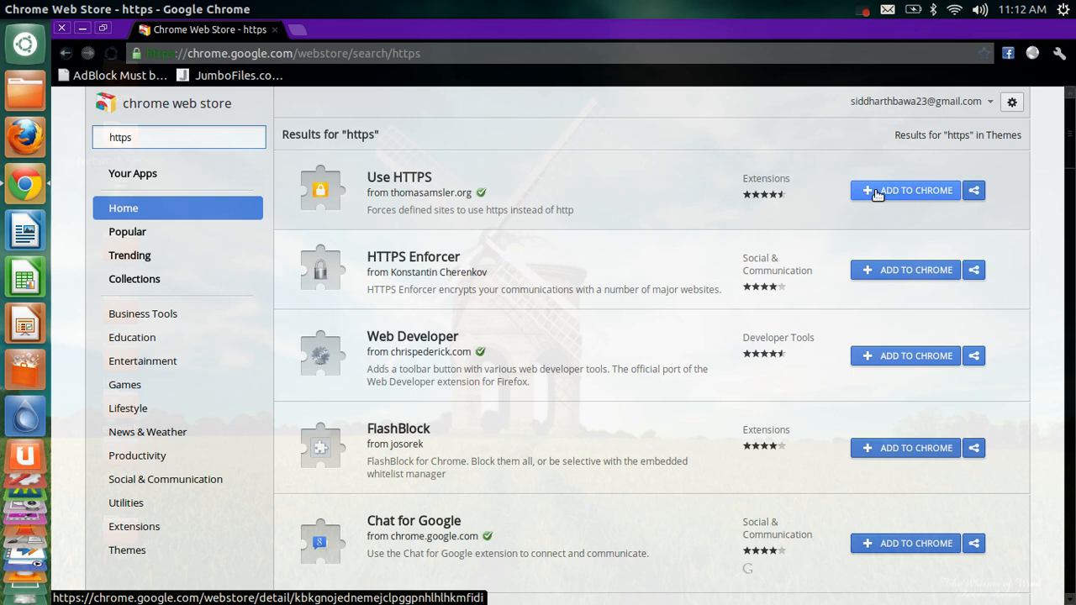
pyautogui.click(905, 190)
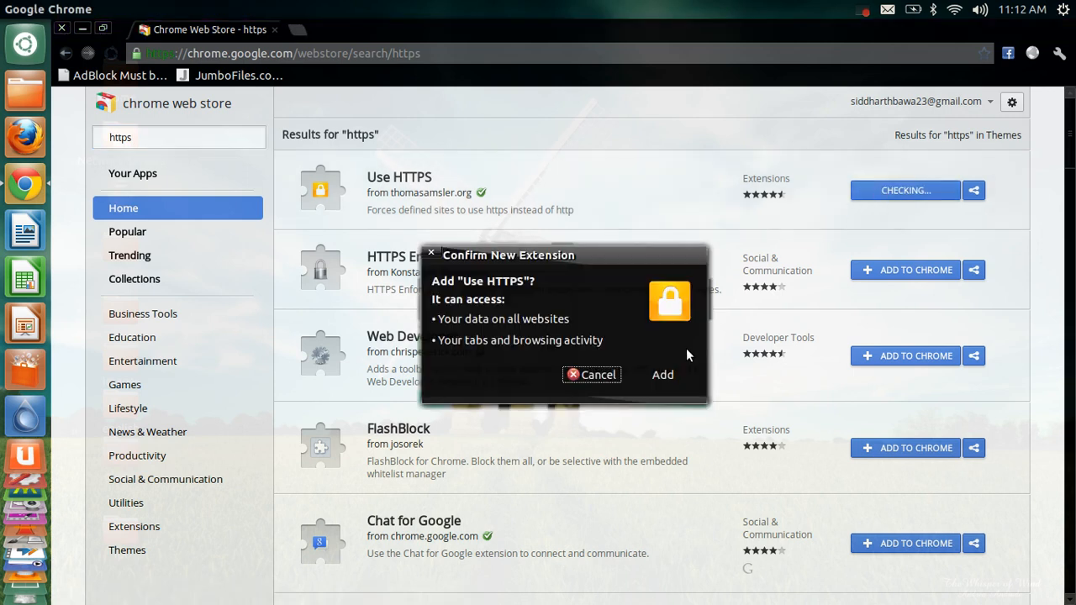
pyautogui.click(662, 374)
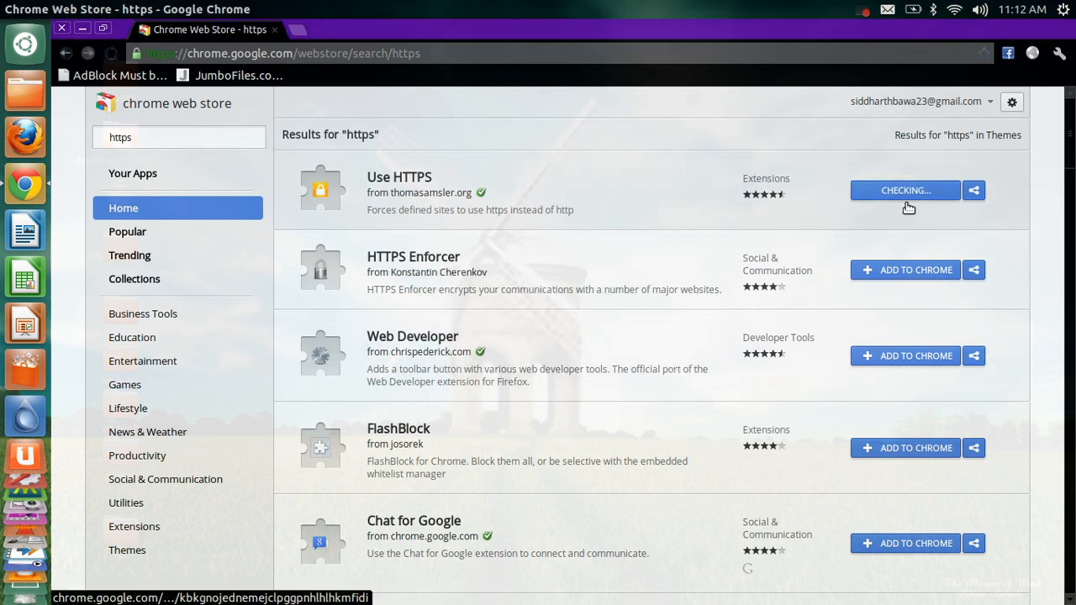
pyautogui.click(905, 190)
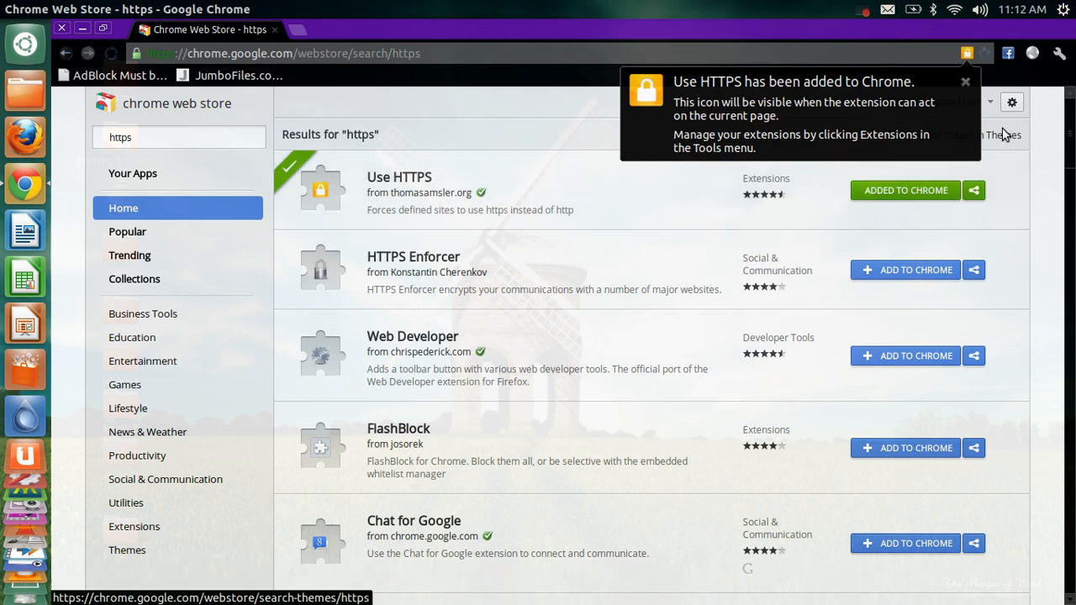
pyautogui.click(965, 81)
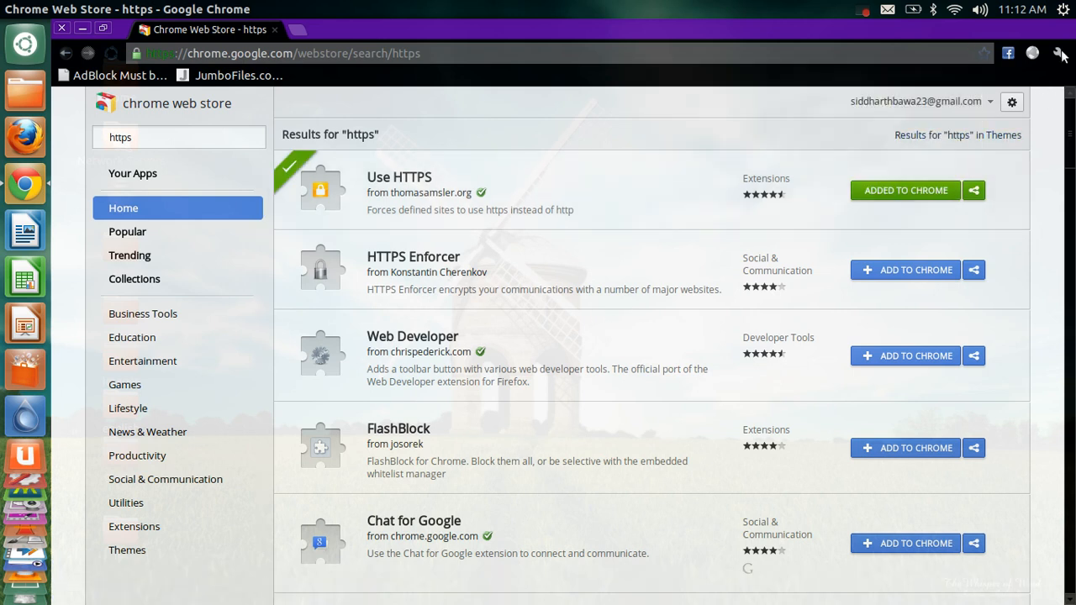
# Step: Go to Chrome's Extensions page and open the Use HTTPS extension's options
pyautogui.click(1062, 54)
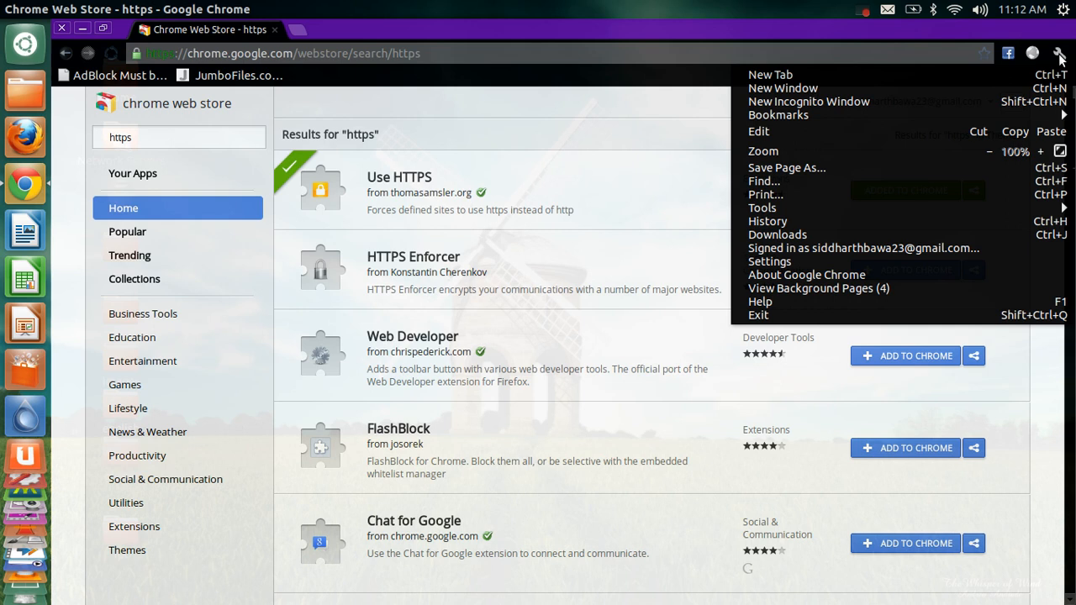
pyautogui.click(762, 207)
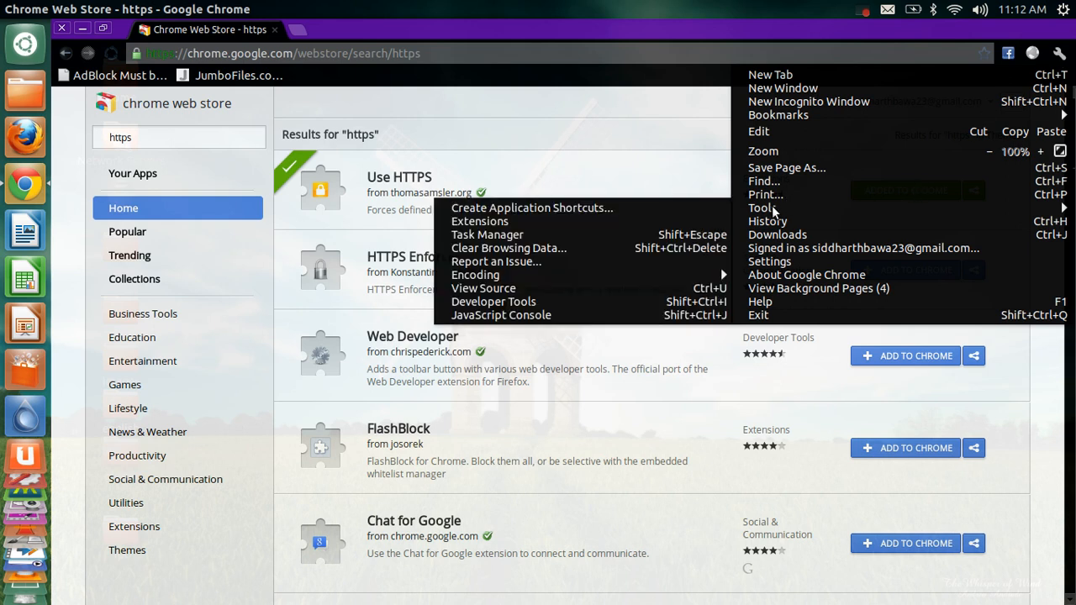
pyautogui.click(475, 275)
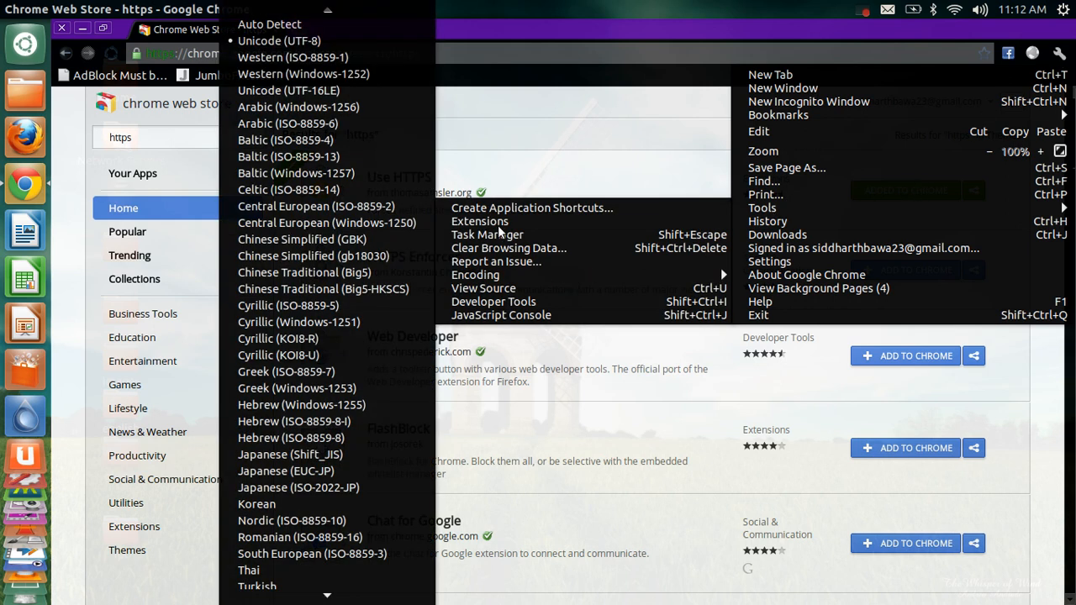
pyautogui.click(473, 221)
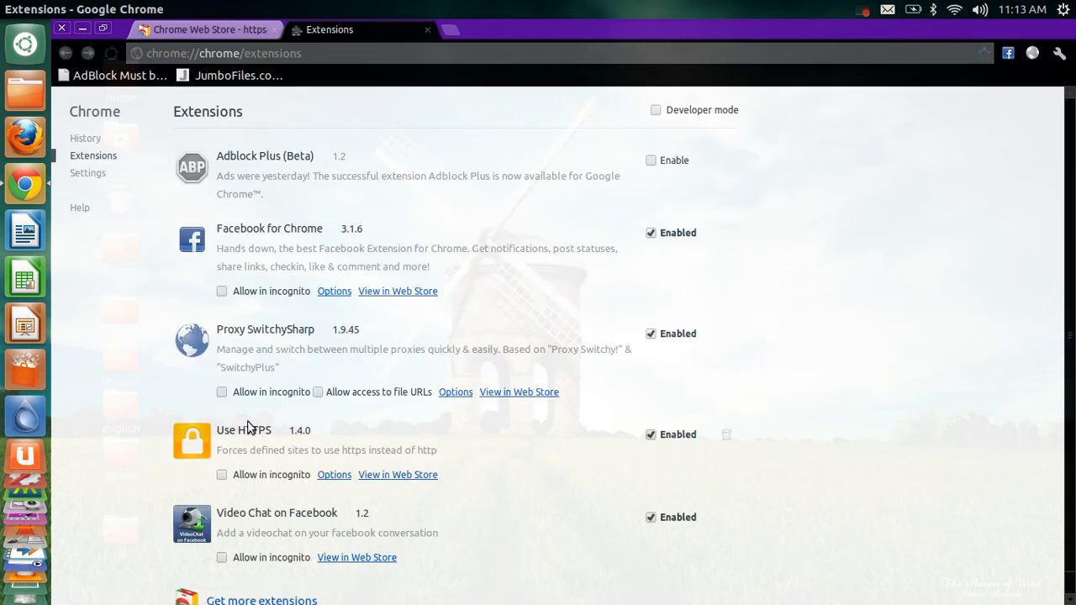
pyautogui.moveTo(193, 454)
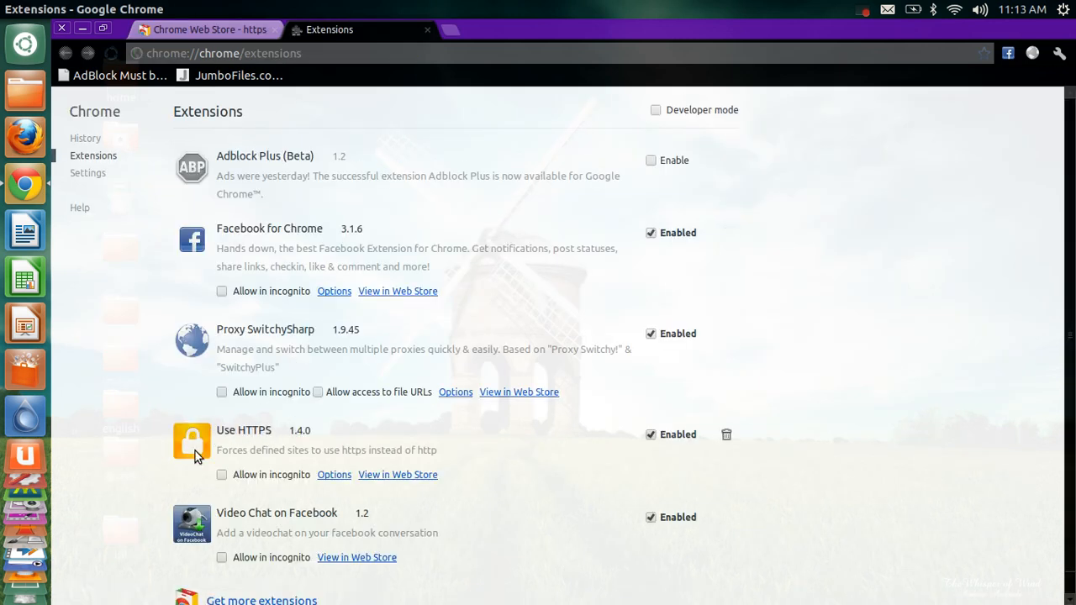
pyautogui.moveTo(214, 437)
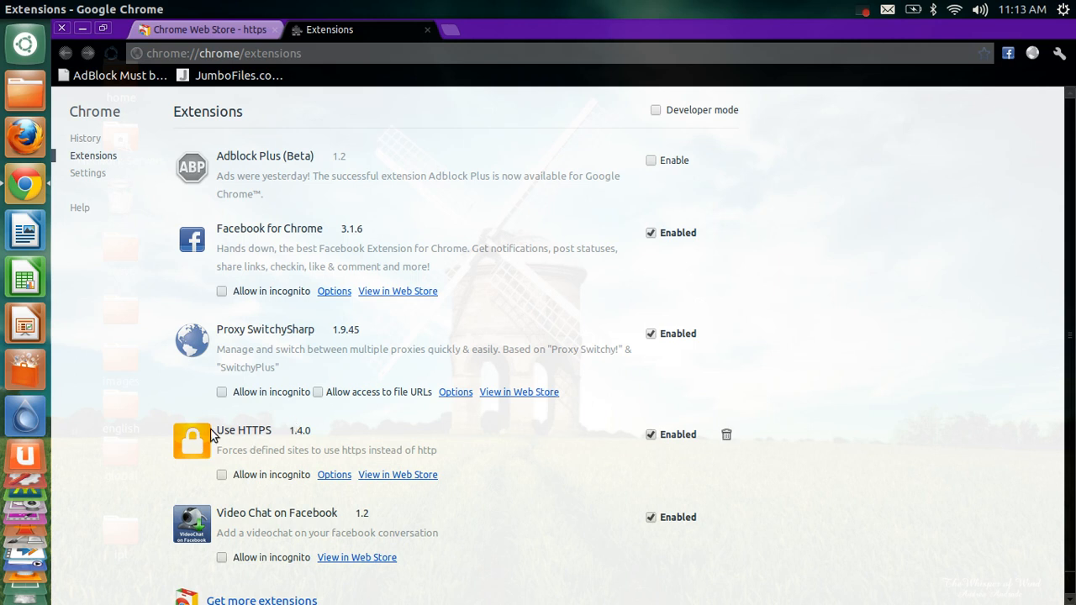
pyautogui.moveTo(334, 475)
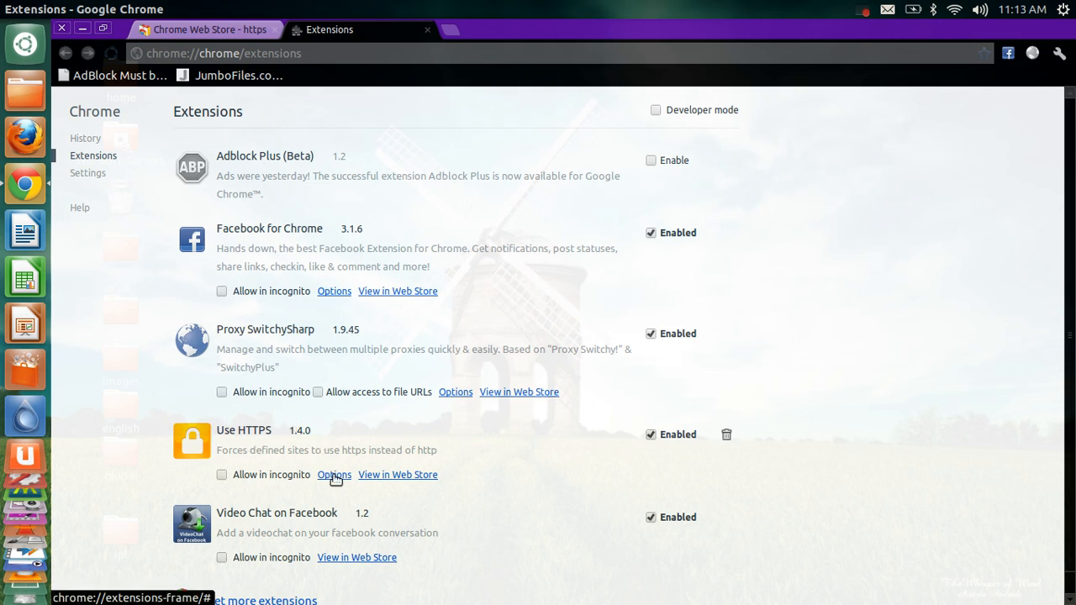
pyautogui.click(334, 474)
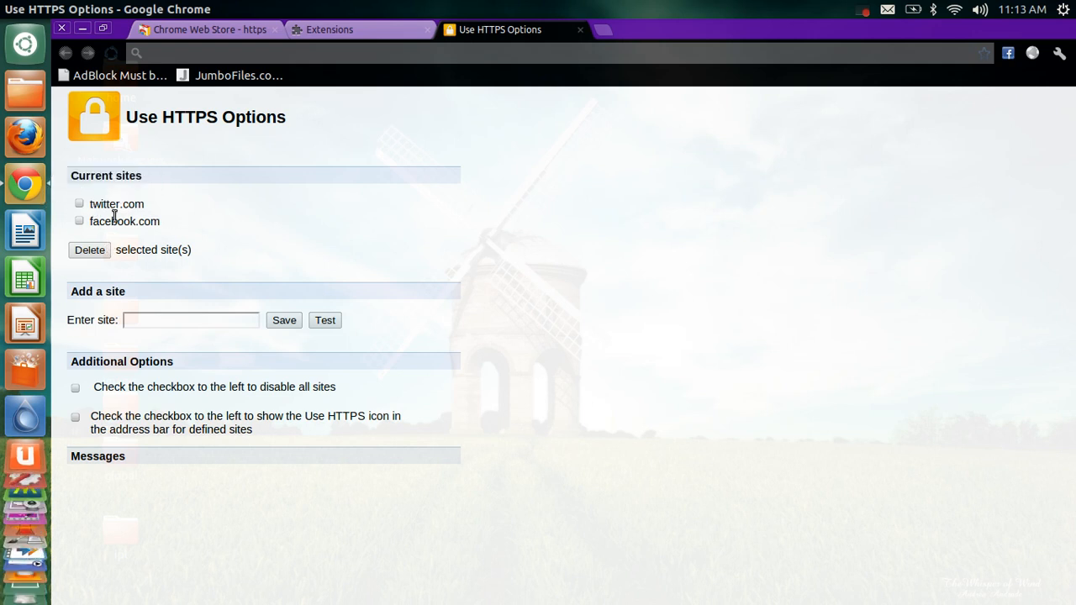
pyautogui.moveTo(130, 351)
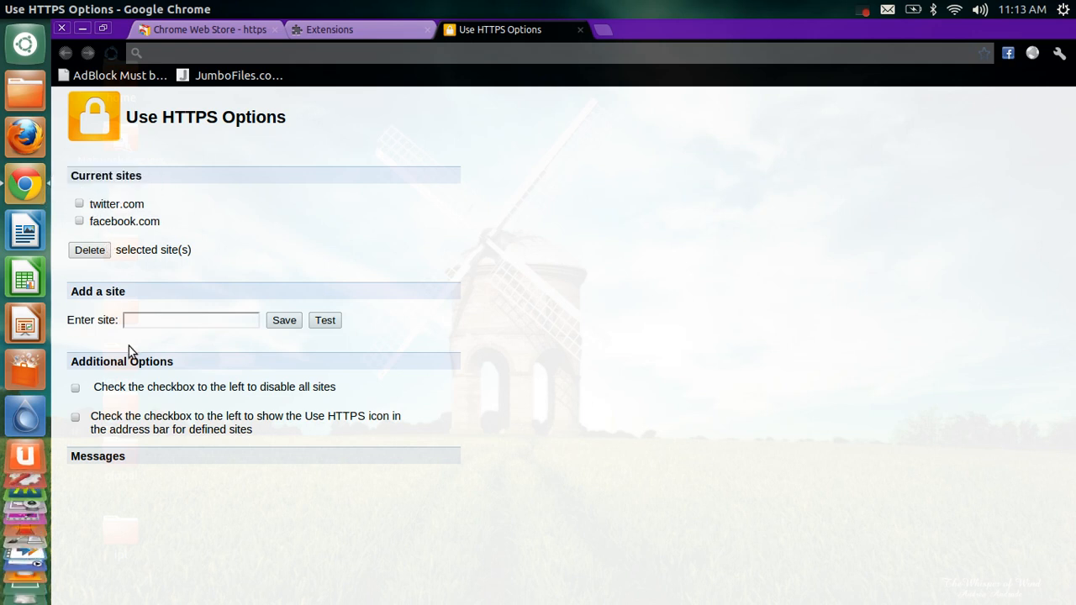
# Step: Enter torrentz.eu as a site to force onto https and save it
pyautogui.click(190, 321)
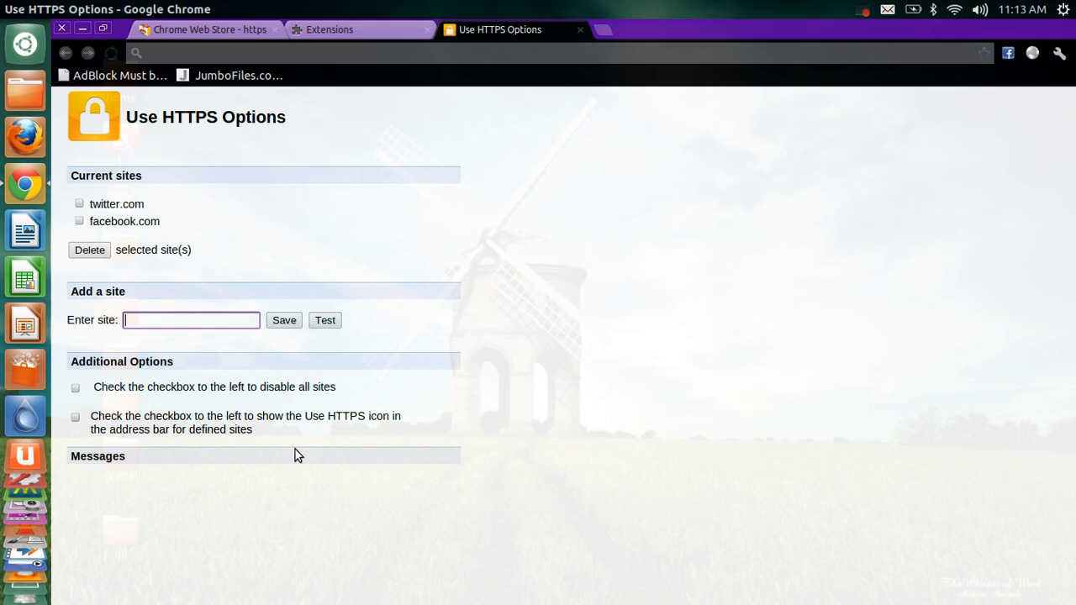
pyautogui.write('torrentz.eu')
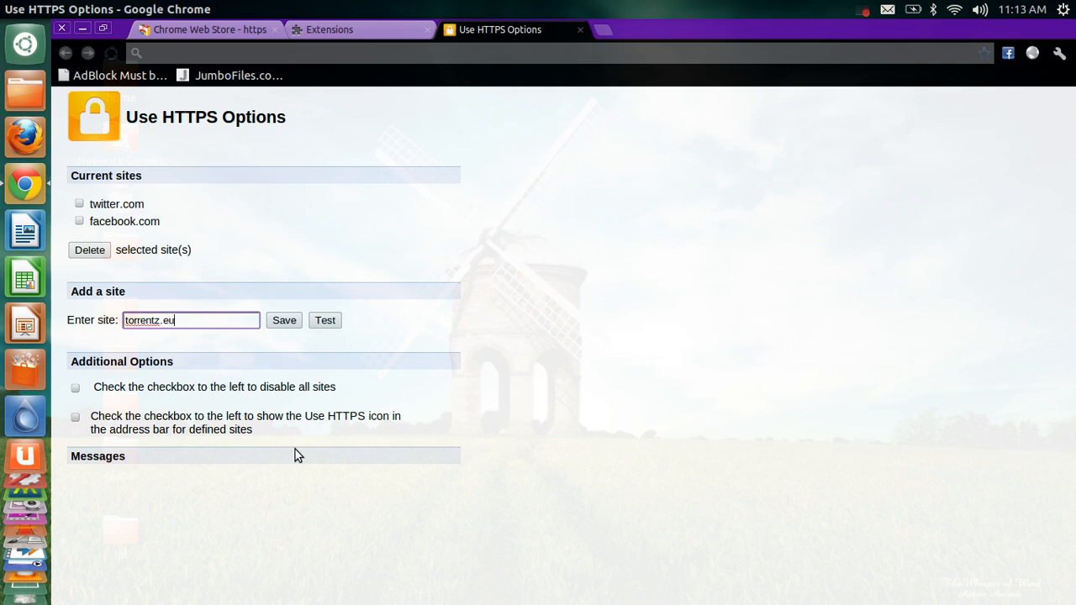
pyautogui.press('BackSpace')
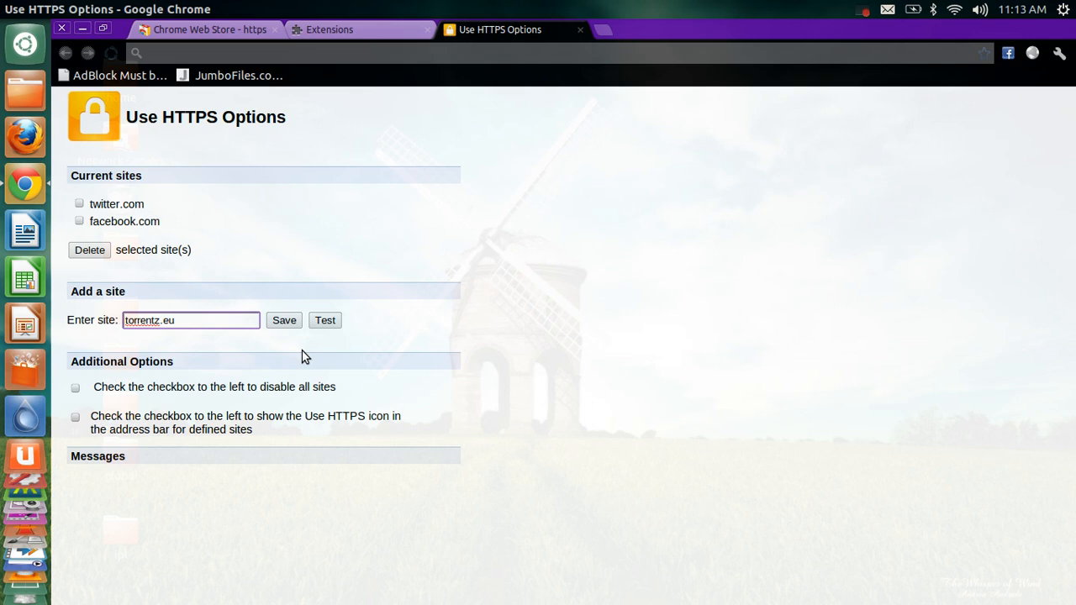
pyautogui.click(285, 321)
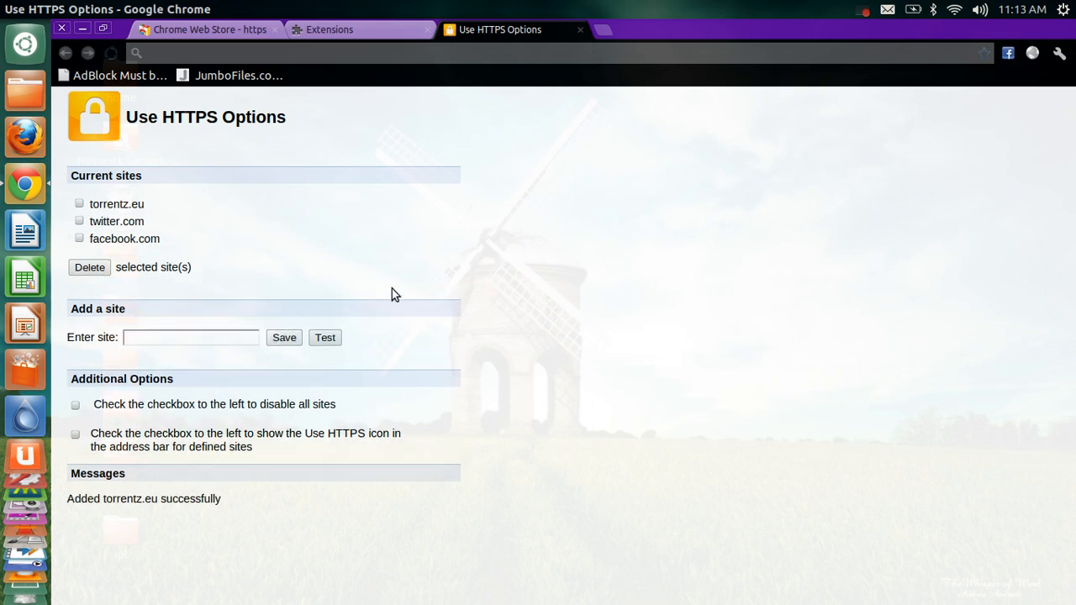
pyautogui.moveTo(575, 175)
pyautogui.write('t')
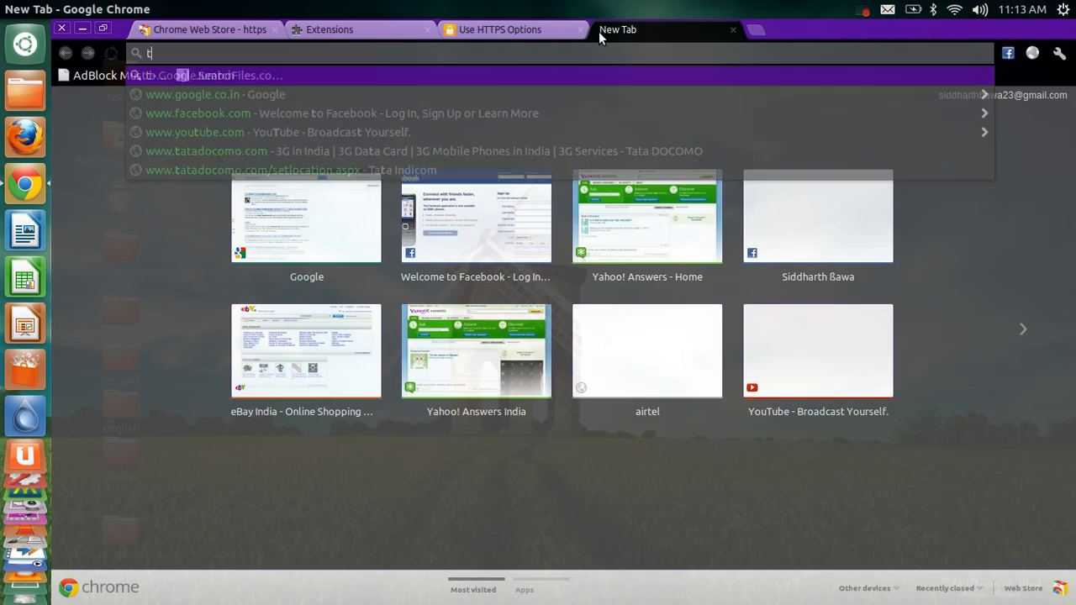
# Step: Load torrentz.eu over https in the new tab, then return to the Use HTTPS options tab
pyautogui.write('orrentz.eu')
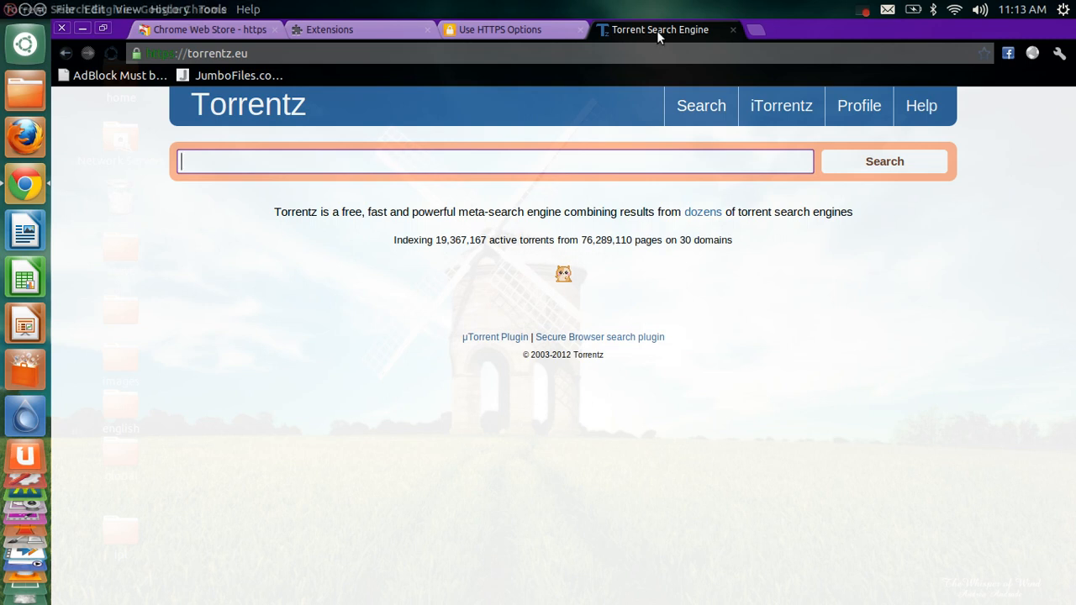
pyautogui.click(499, 30)
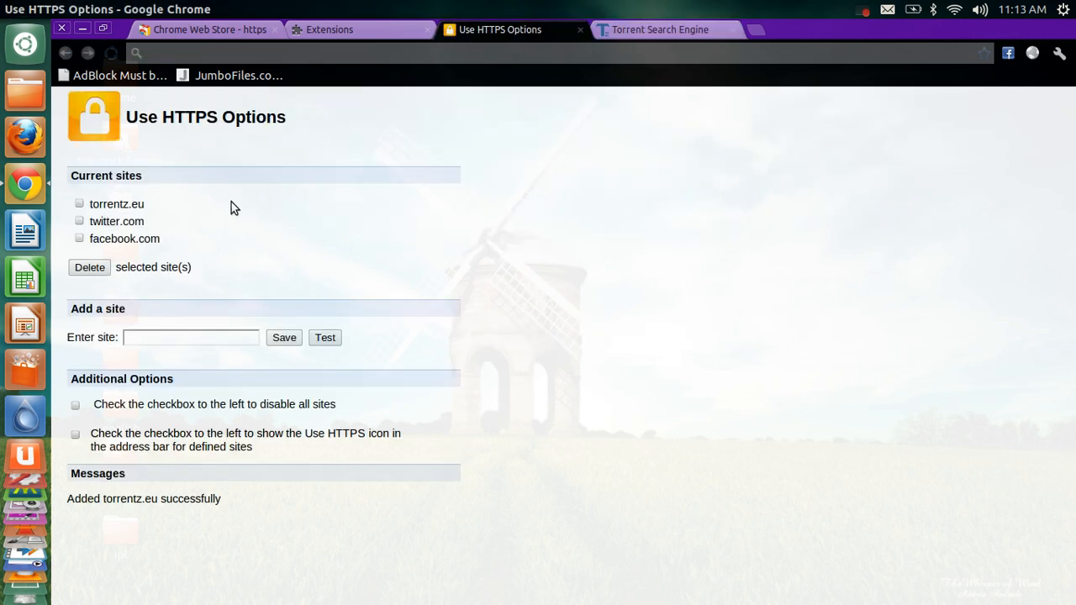
# Step: Enter kat.ph as another site to force onto https and save it
pyautogui.click(190, 337)
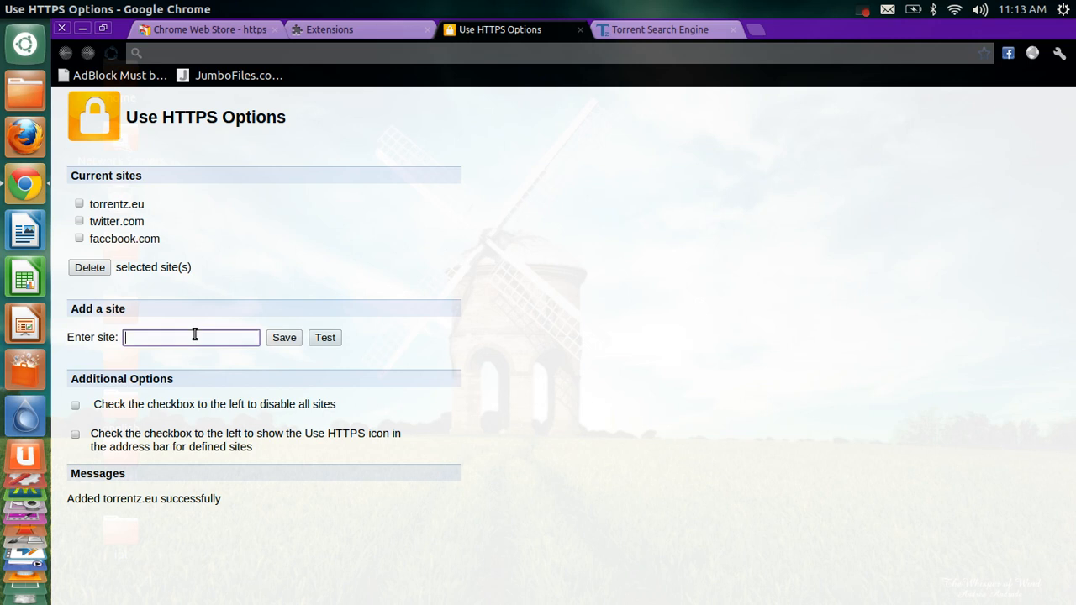
pyautogui.write('kat.ph')
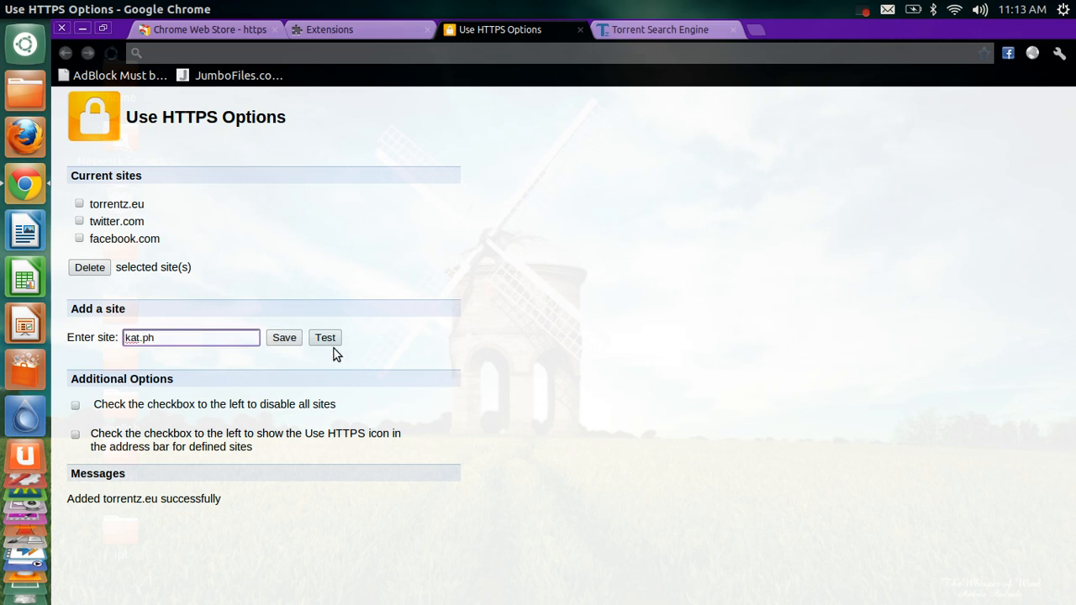
pyautogui.click(660, 29)
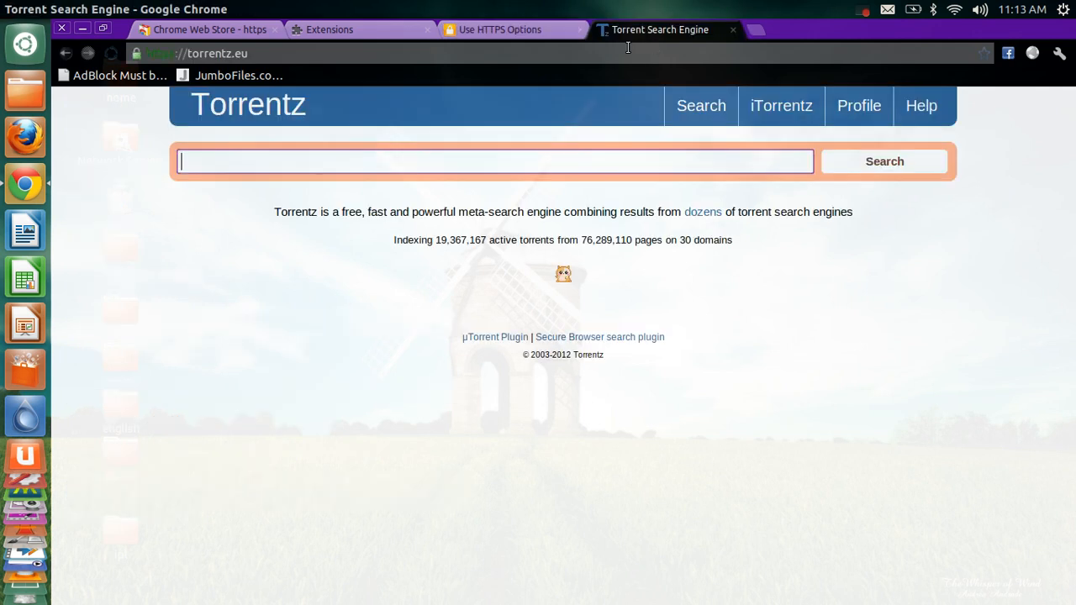
# Step: Load kat.ph from the address suggestions, confirm it is listed in Use HTTPS, then return
pyautogui.write('kat')
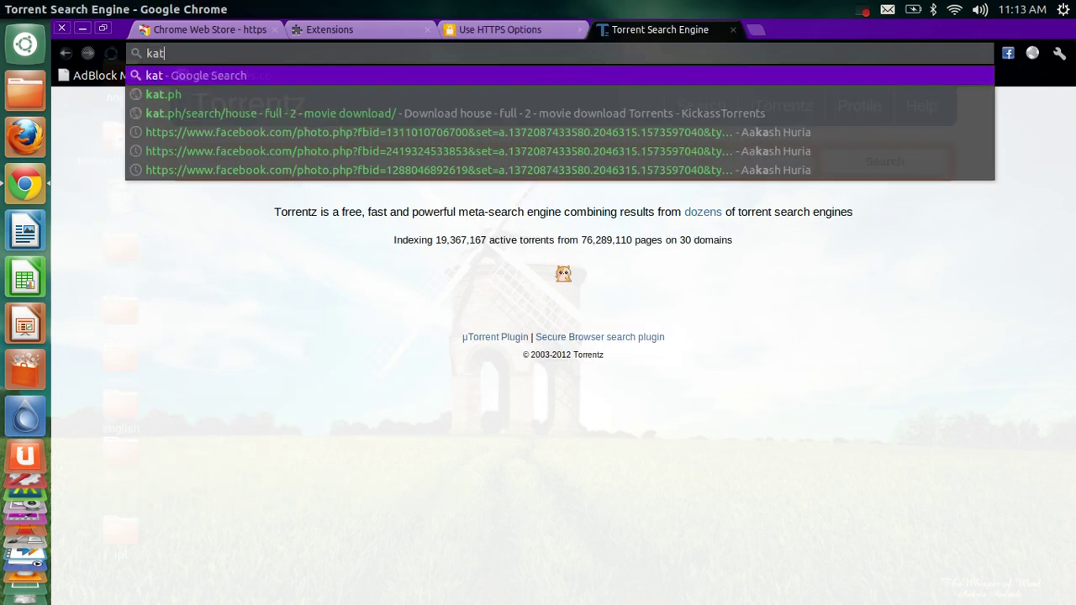
pyautogui.click(161, 95)
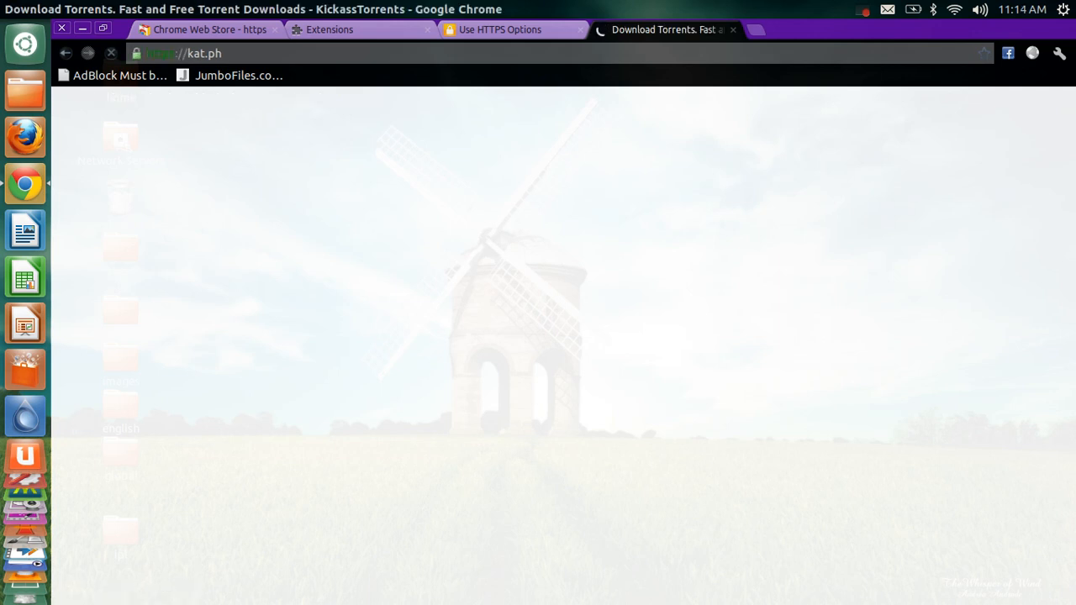
pyautogui.click(513, 28)
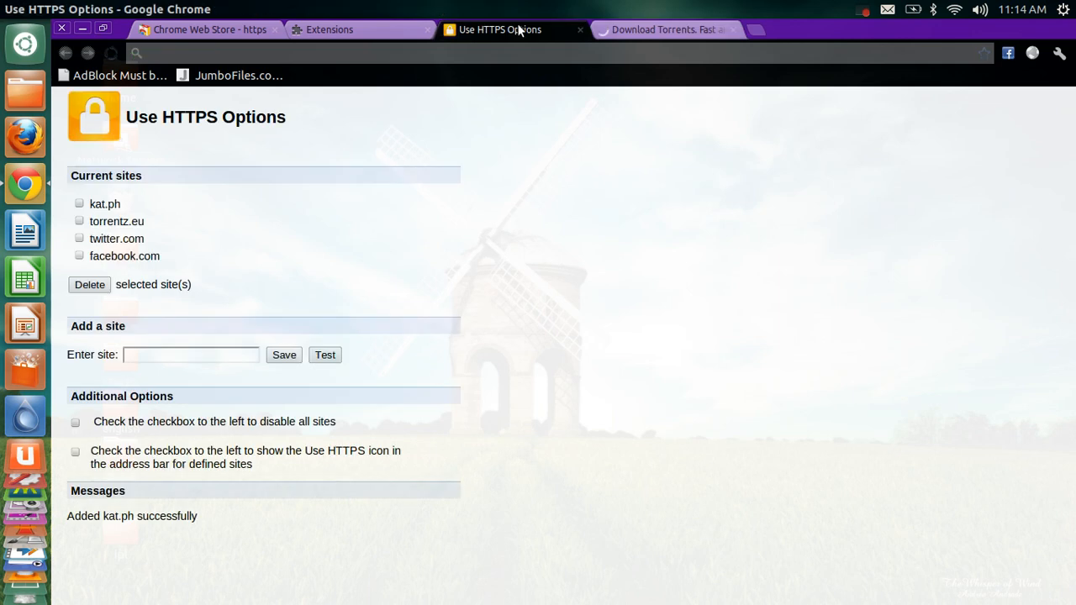
pyautogui.click(664, 30)
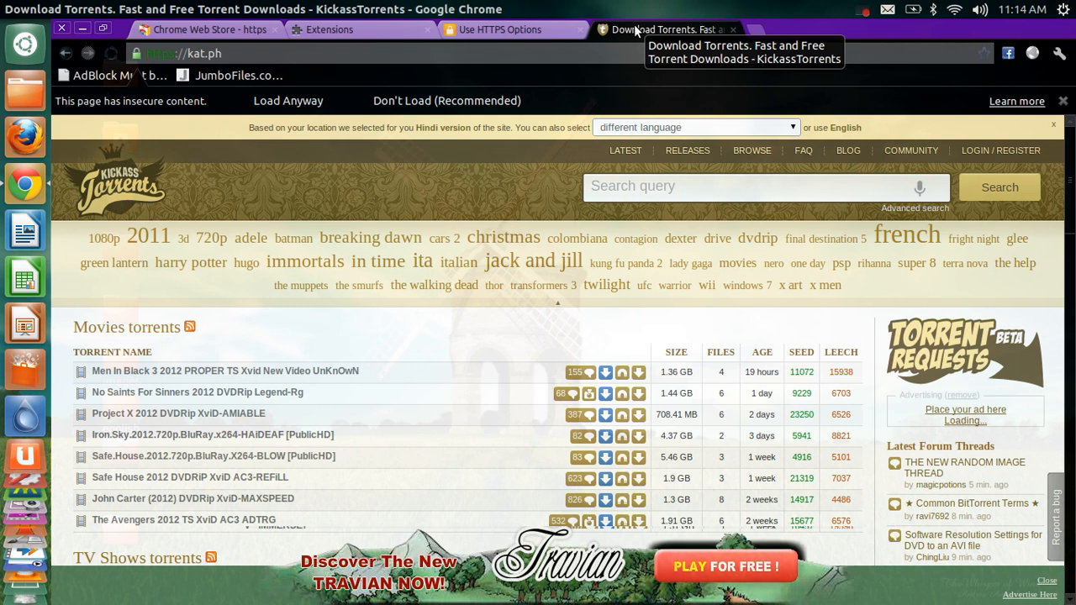
pyautogui.moveTo(541, 34)
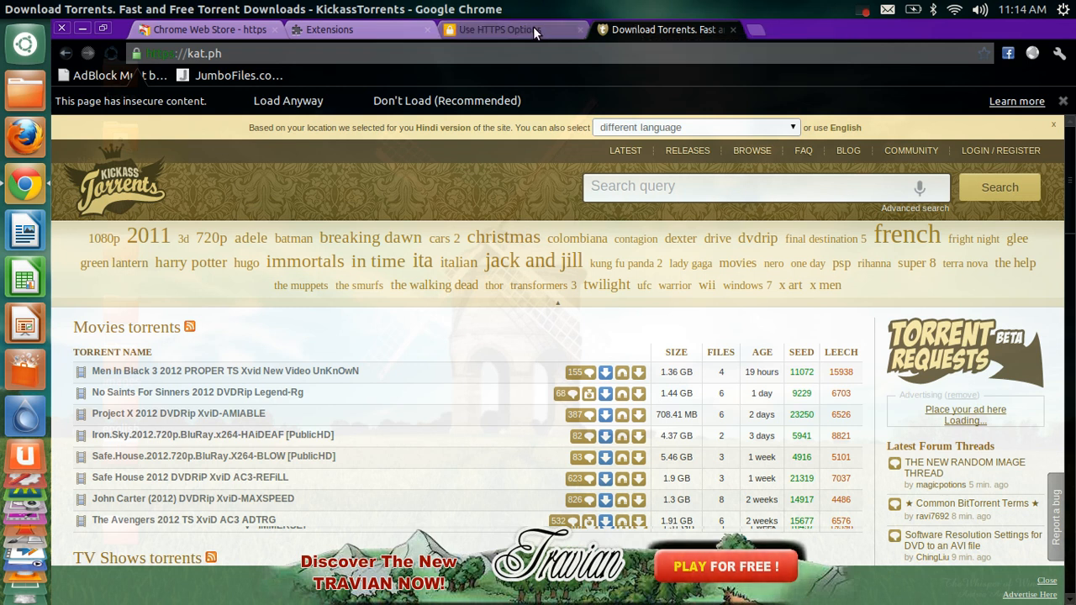
pyautogui.click(496, 30)
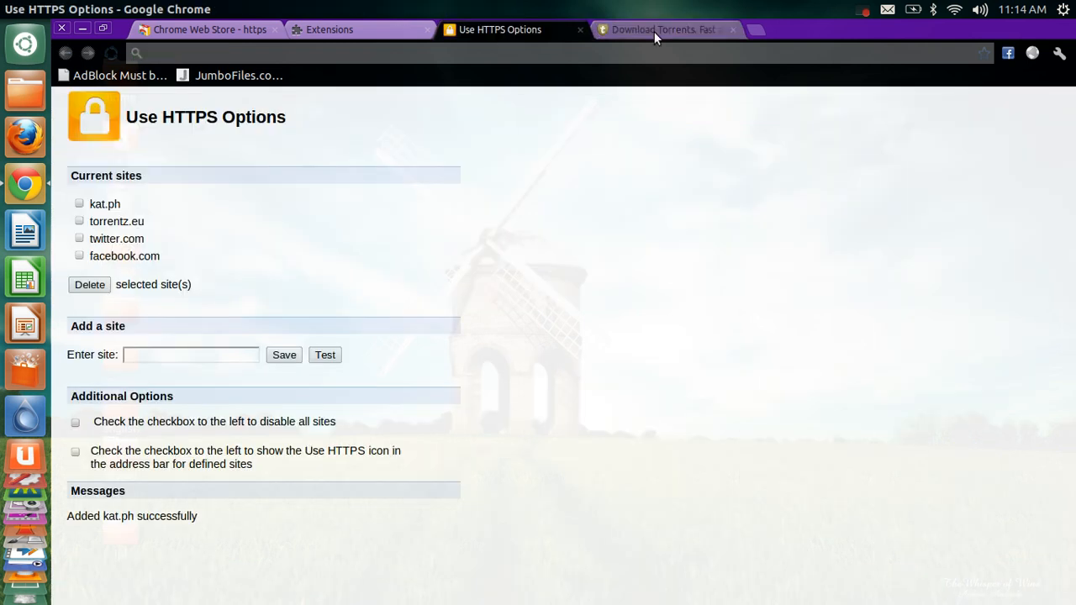
pyautogui.click(665, 30)
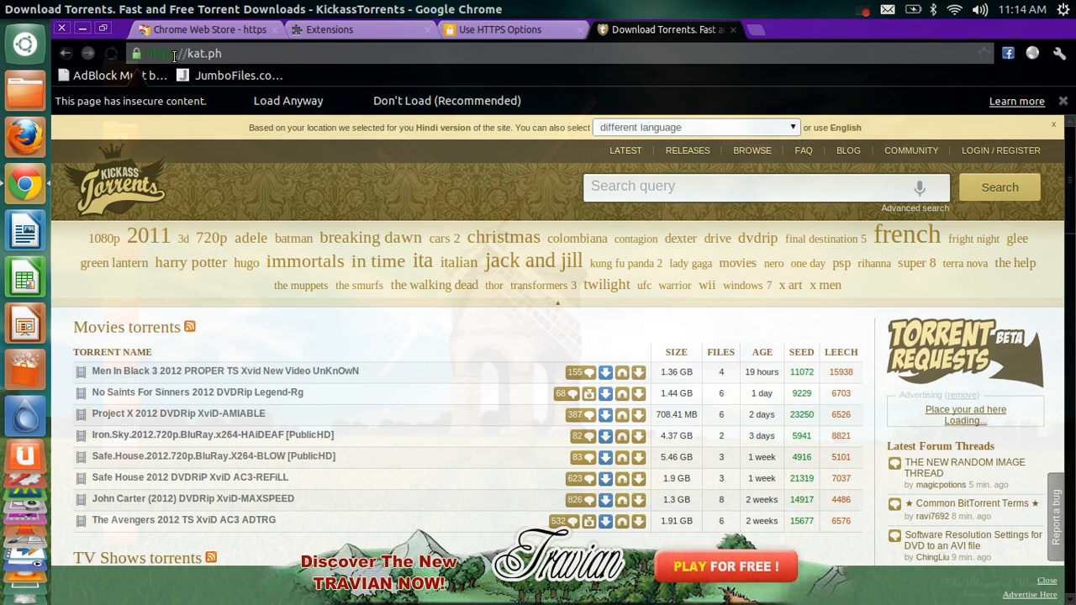
pyautogui.moveTo(942, 39)
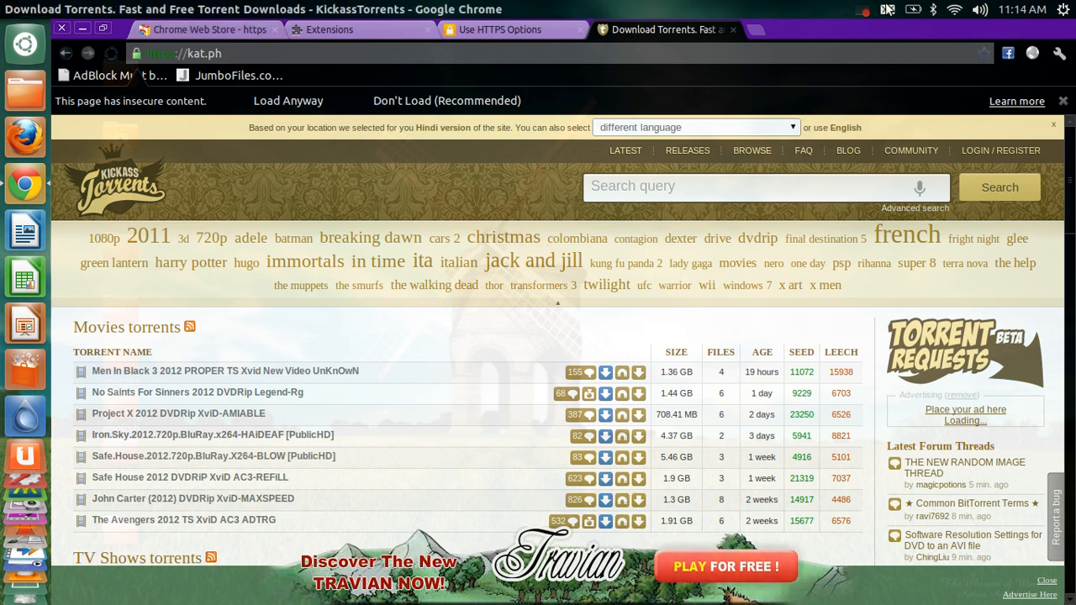
pyautogui.click(877, 9)
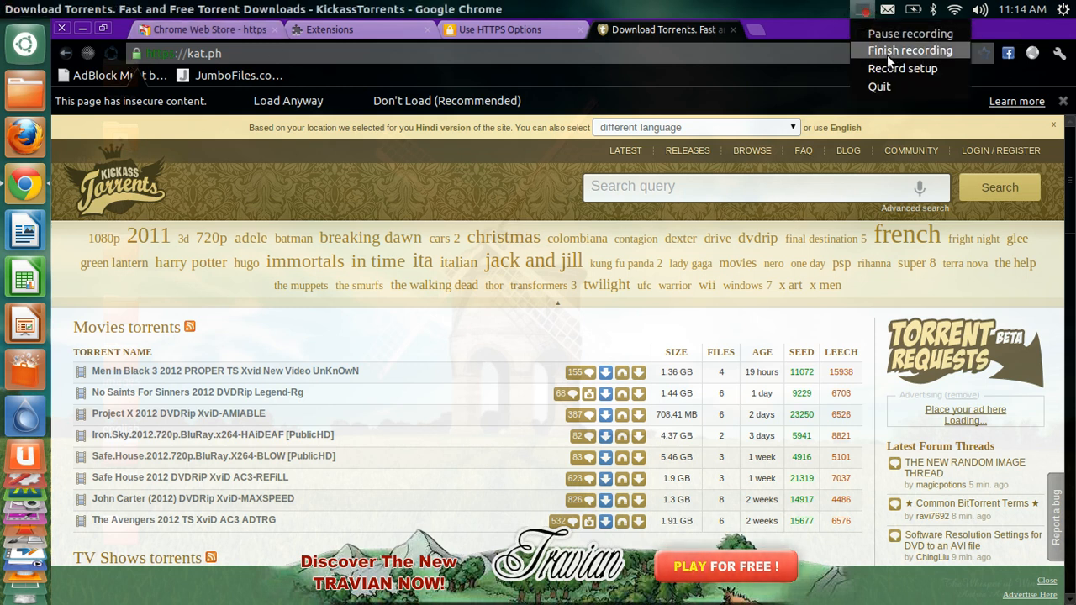